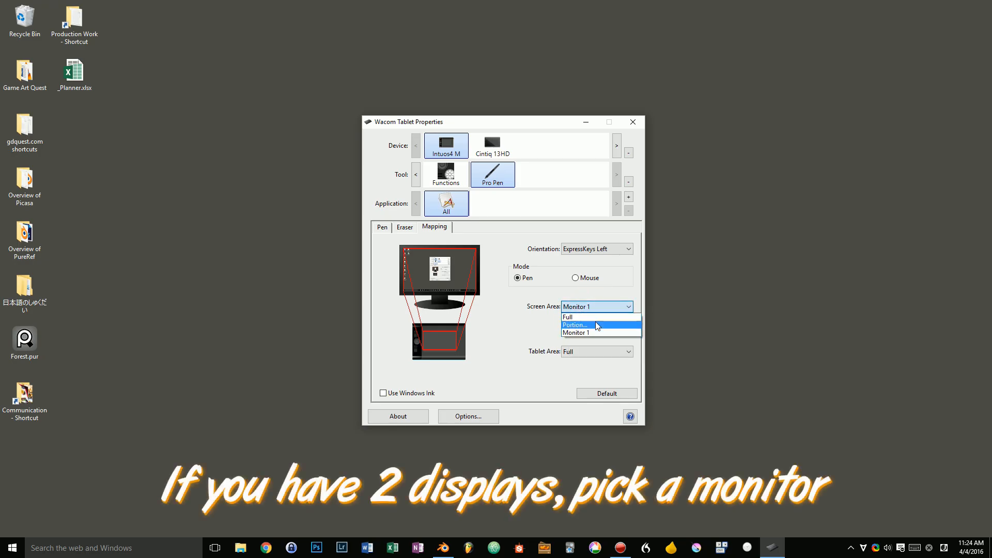
- Set Screen Area to Monitor 1 on the Mapping tab and leave Force Proportions ticked
click(569, 317)
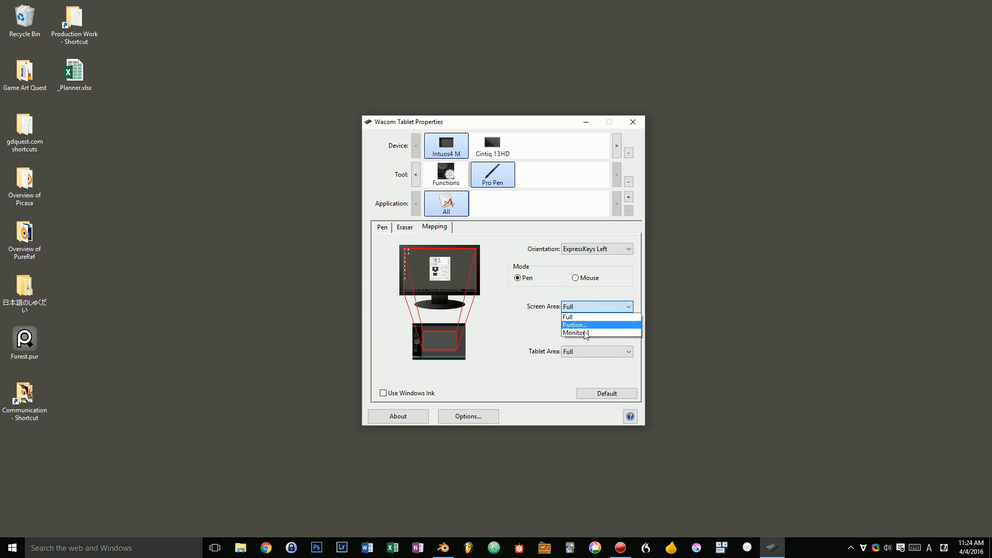
click(576, 333)
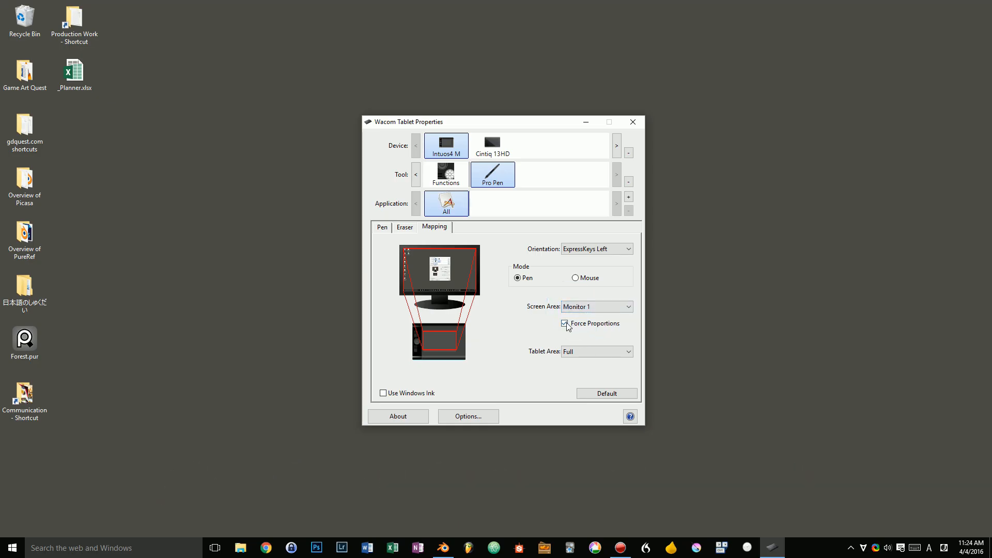
click(564, 323)
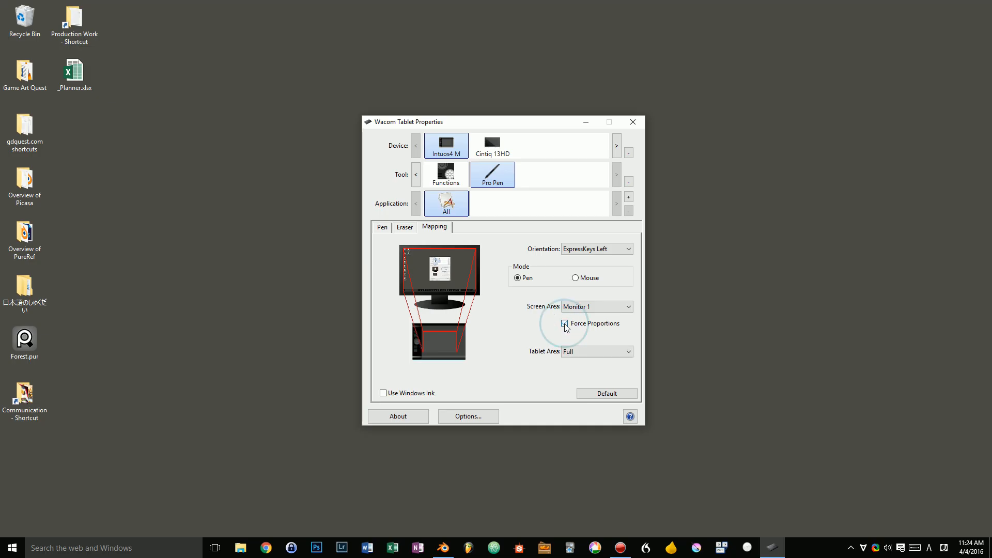
click(564, 323)
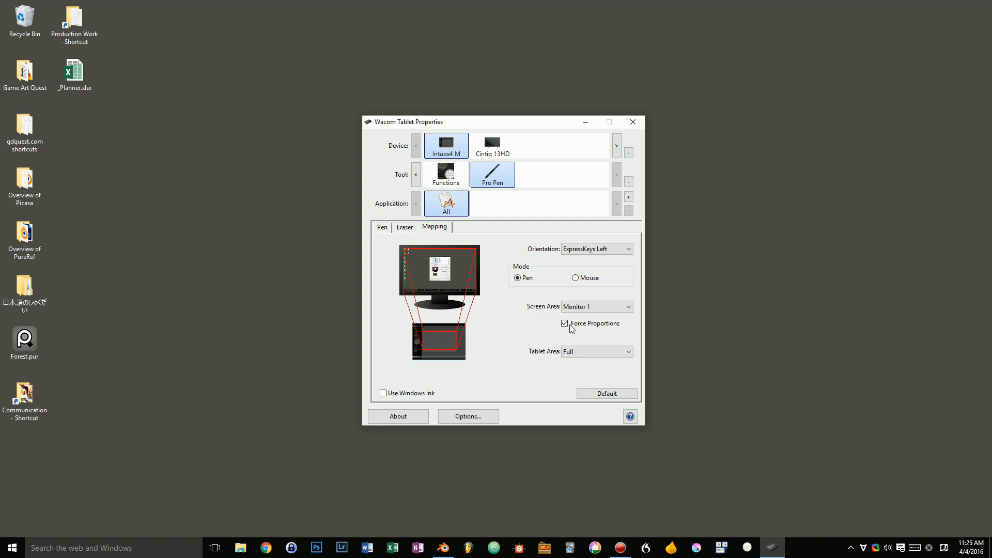
click(564, 323)
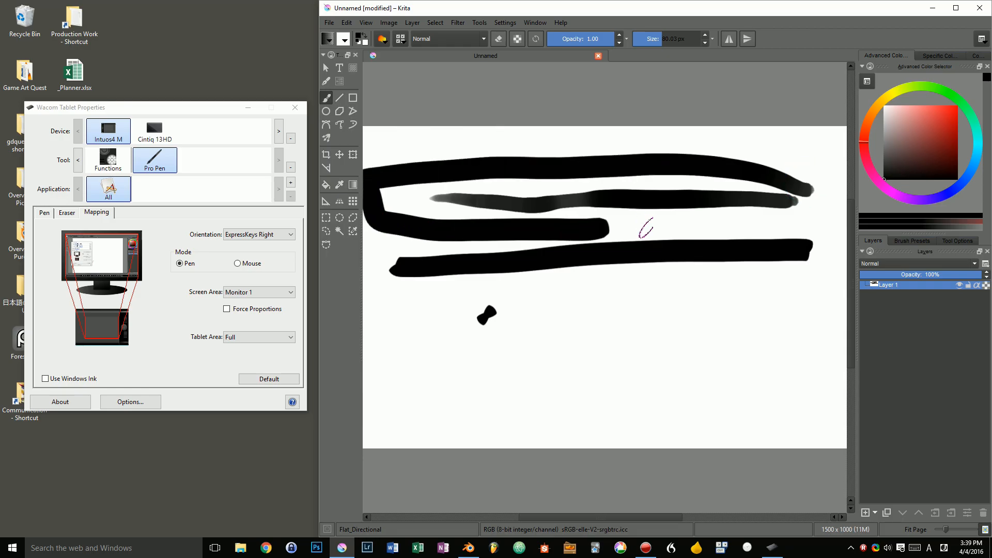
- Draw a test stroke, enable Force Proportions, then draw another stroke to compare
drag(623, 332, 772, 411)
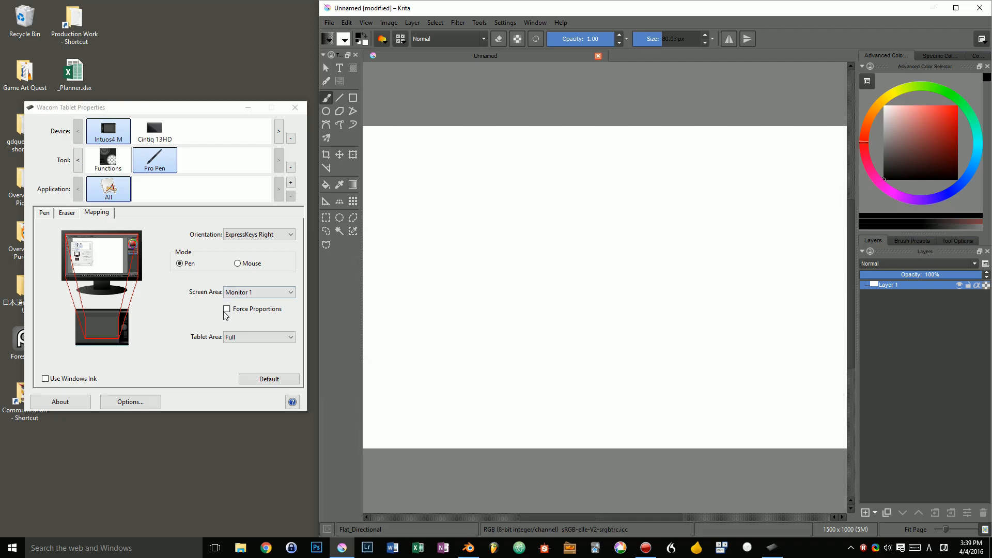
click(226, 309)
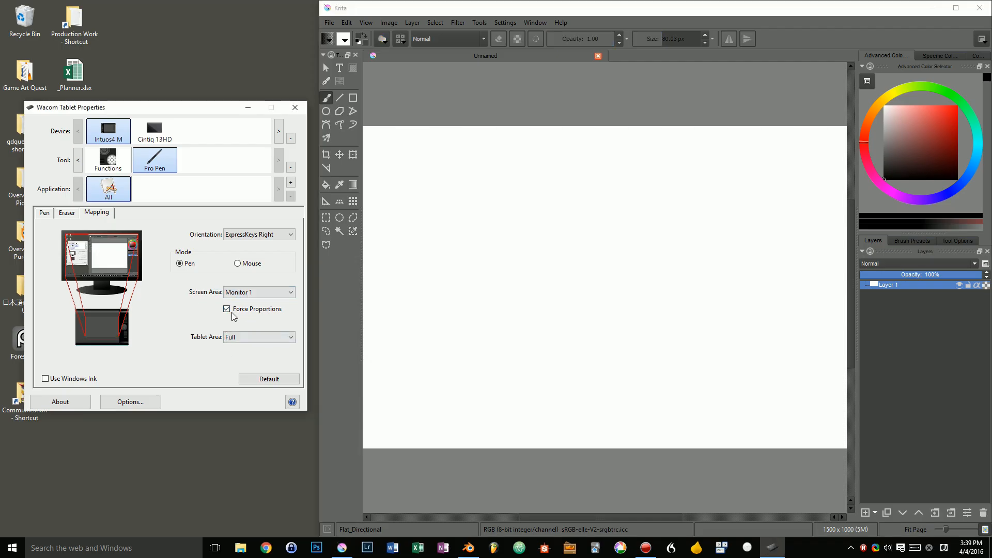
drag(402, 253, 632, 218)
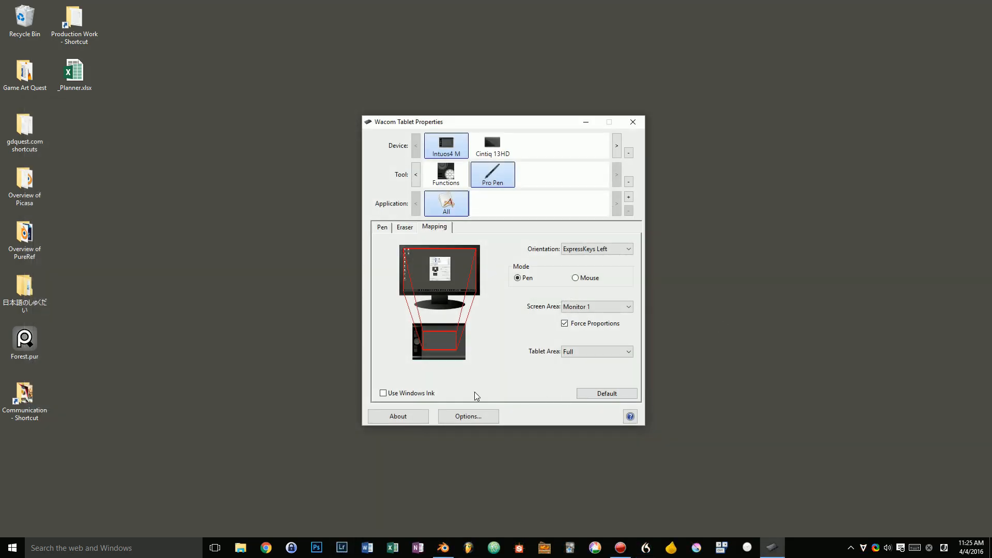
click(383, 393)
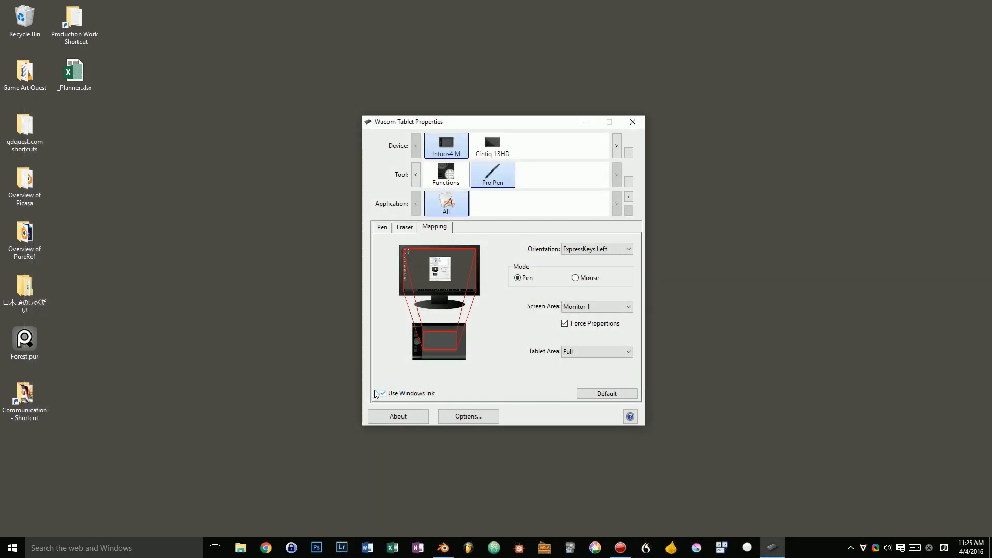
click(382, 393)
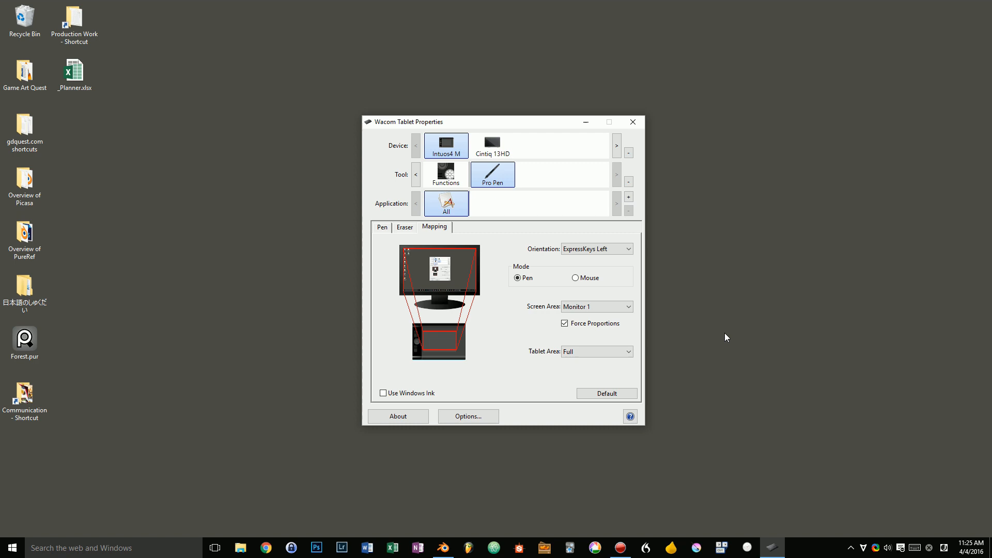
mouse_move(732, 329)
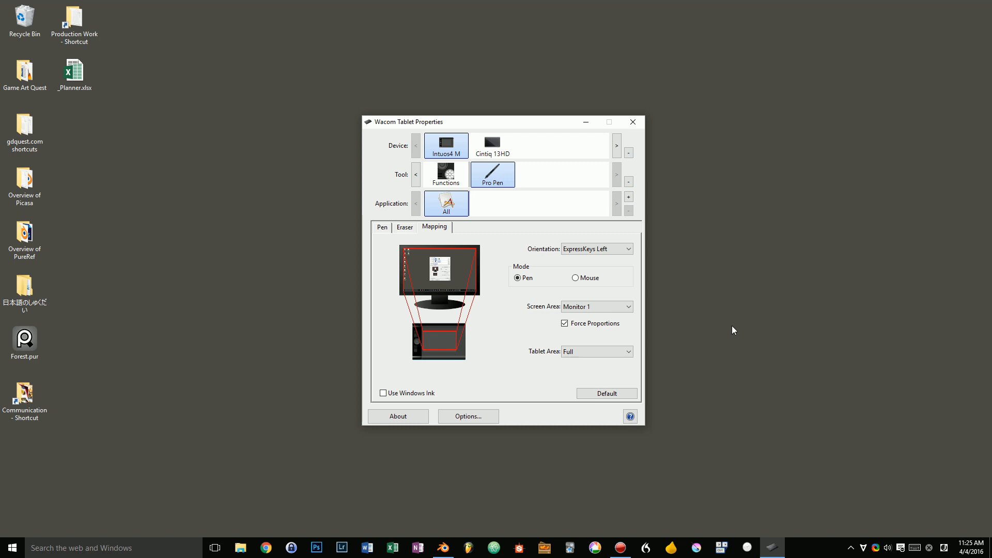
mouse_move(735, 327)
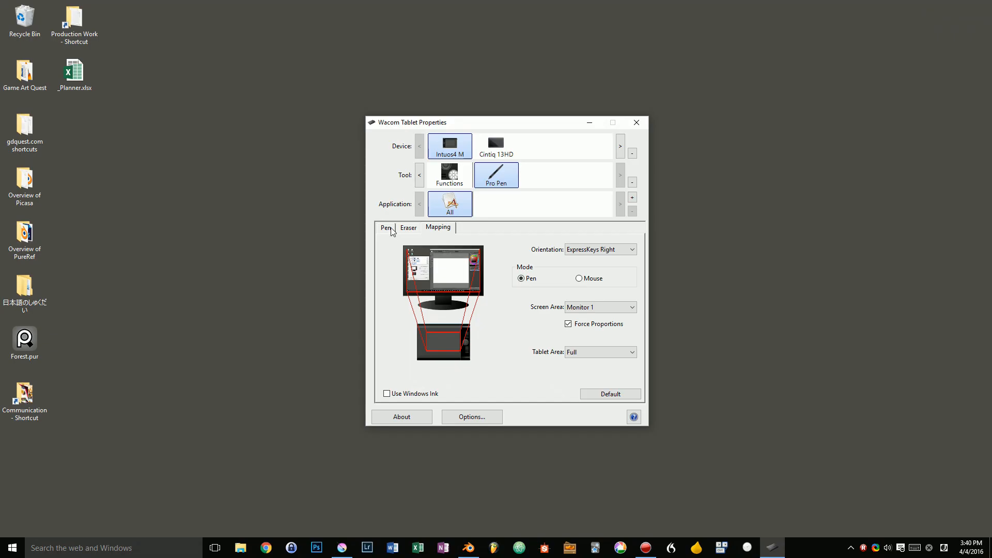
- On the Pen tab, keep the upper side button assigned to Right Click
click(385, 227)
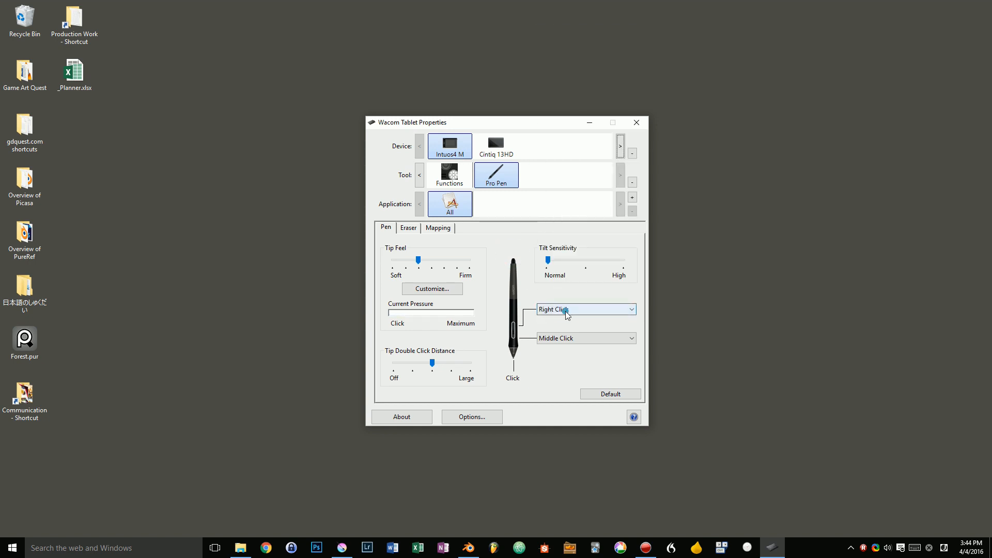
click(585, 309)
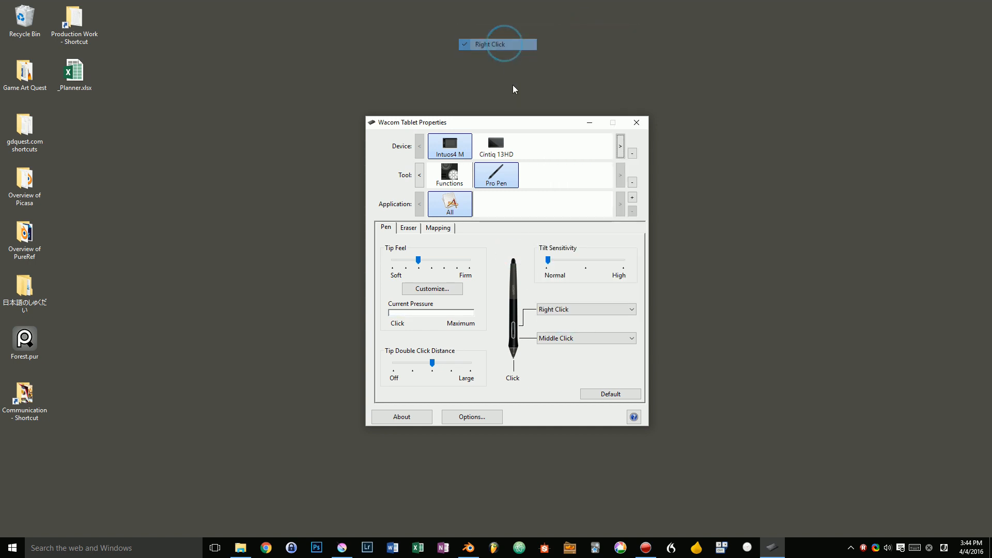
click(581, 308)
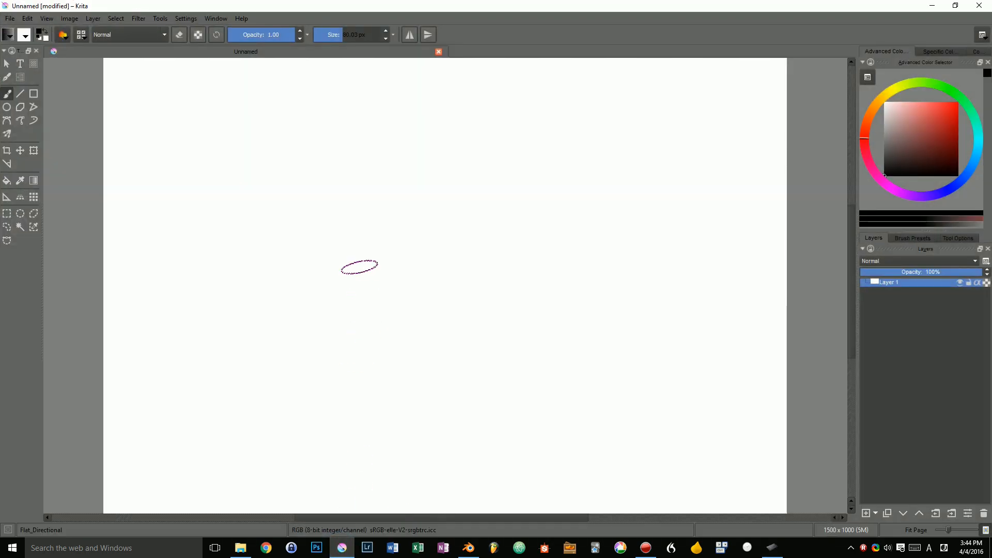
- Right-click the Krita canvas with the side button, then bring the Wacom settings back up
right_click(358, 266)
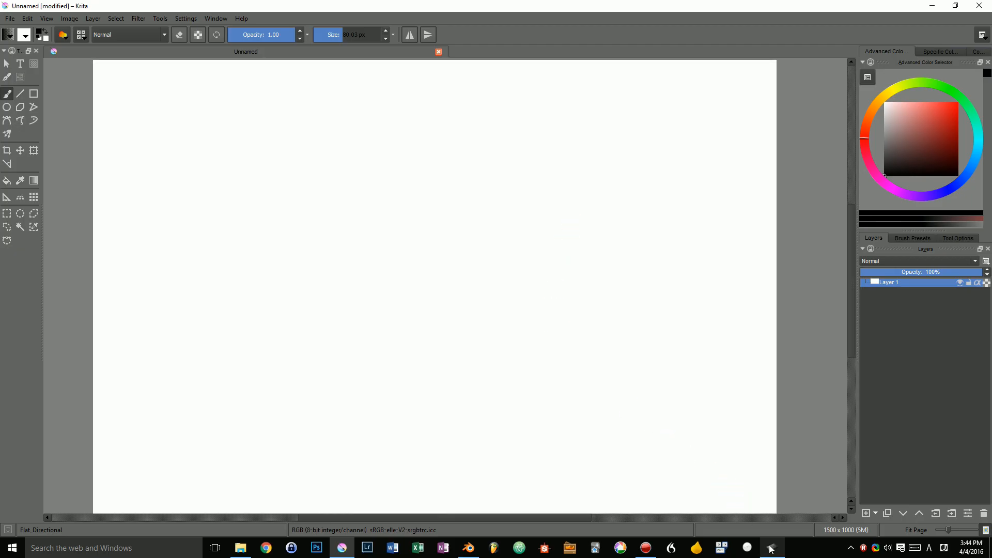
click(770, 548)
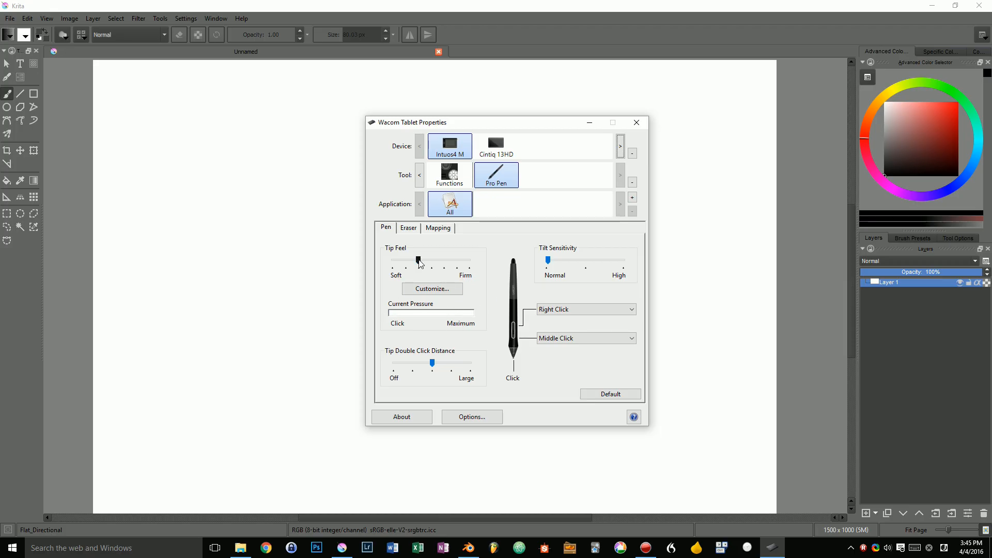
- Try the Tip Feel at its firmest with a test stroke, then set it a few notches toward Soft
drag(419, 260, 465, 260)
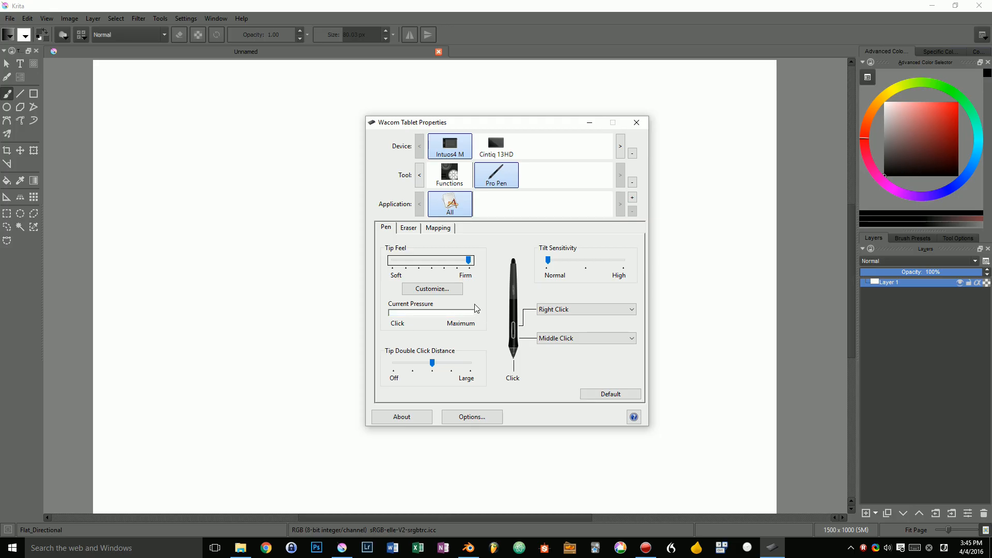
click(636, 122)
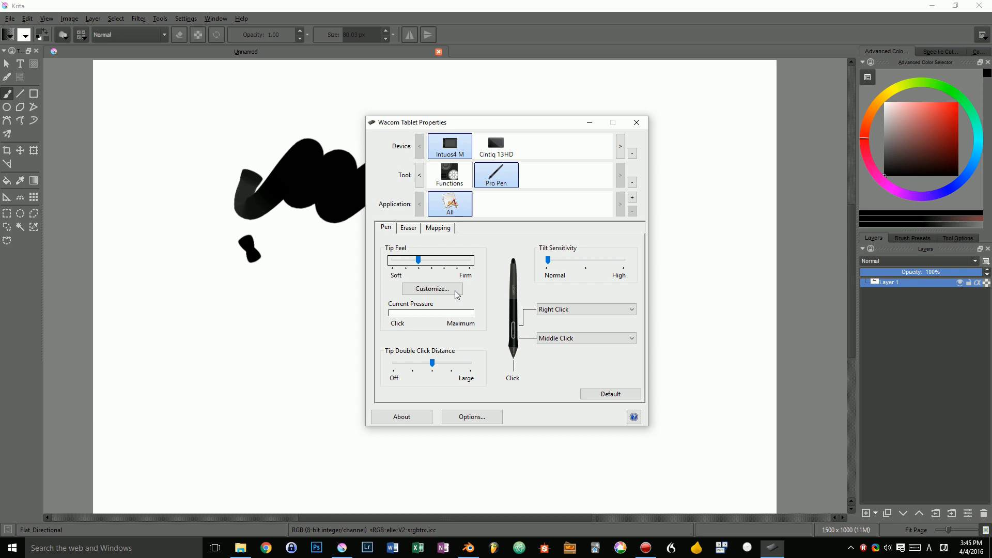
click(636, 122)
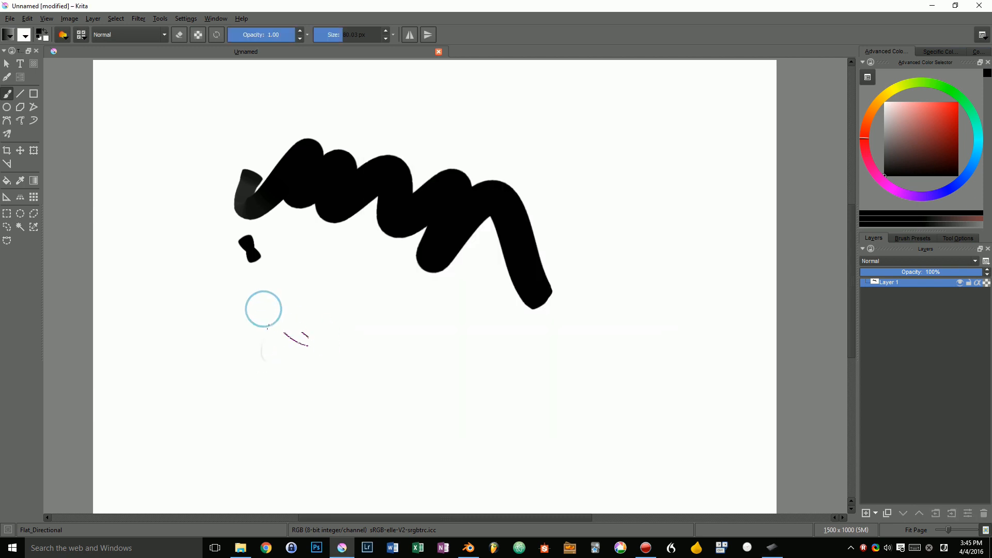
drag(264, 335, 513, 430)
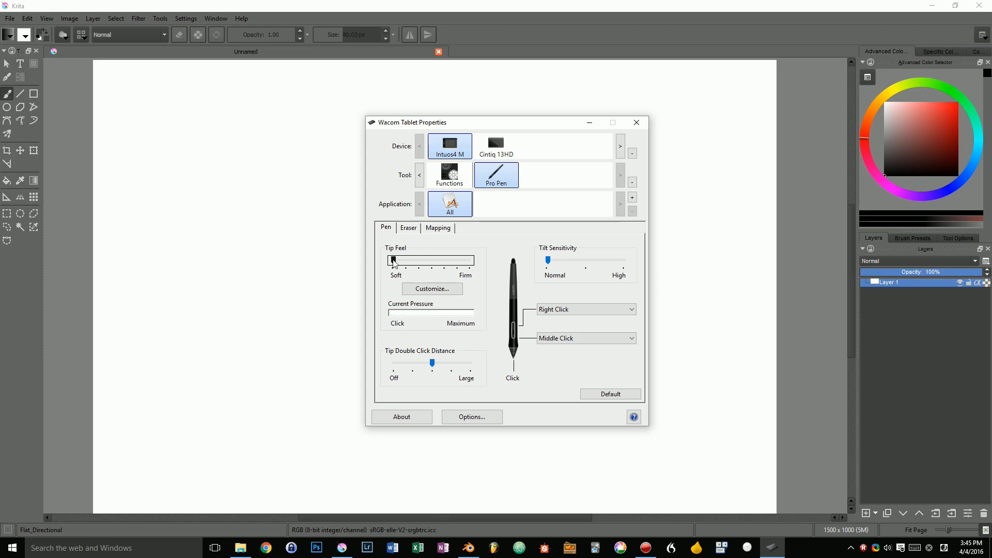
drag(393, 260, 417, 260)
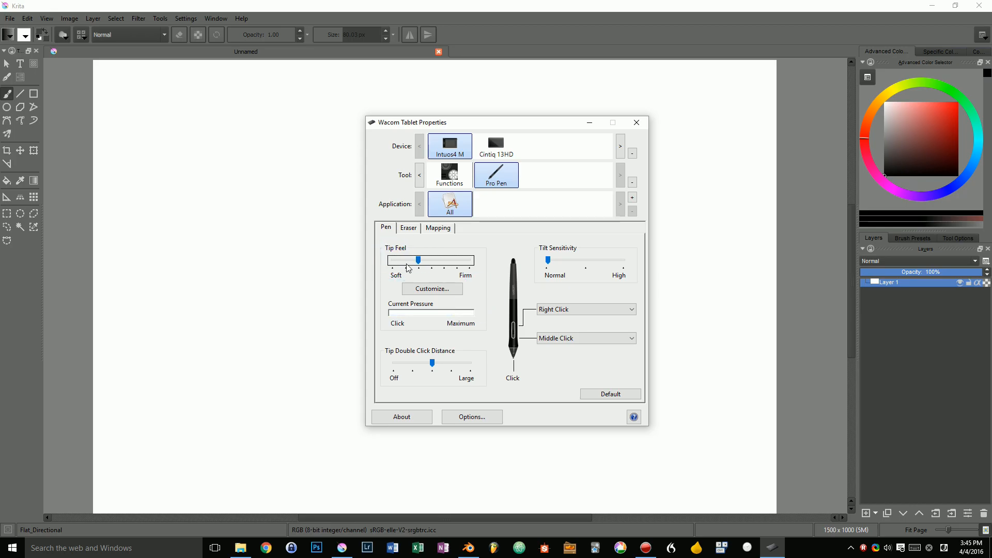
click(431, 289)
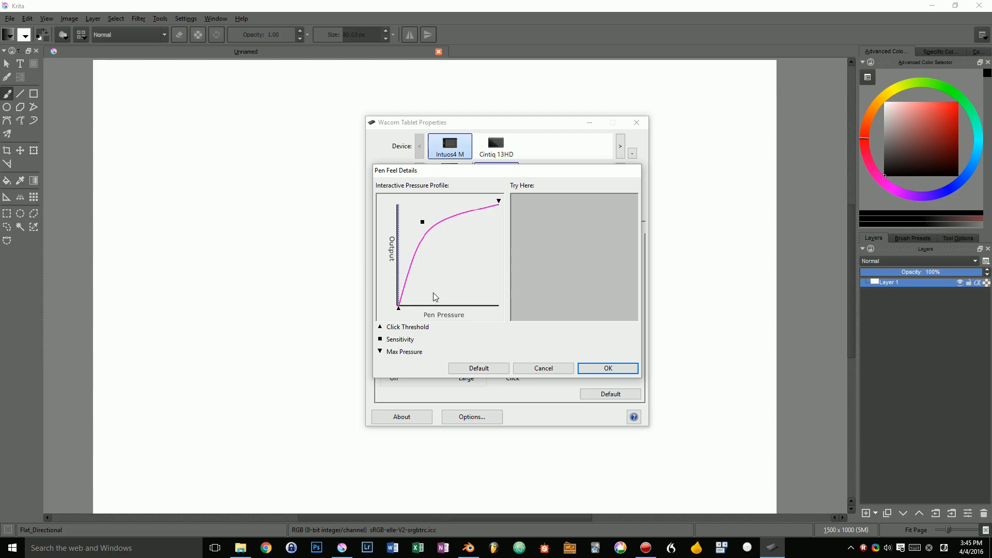
drag(421, 222, 435, 242)
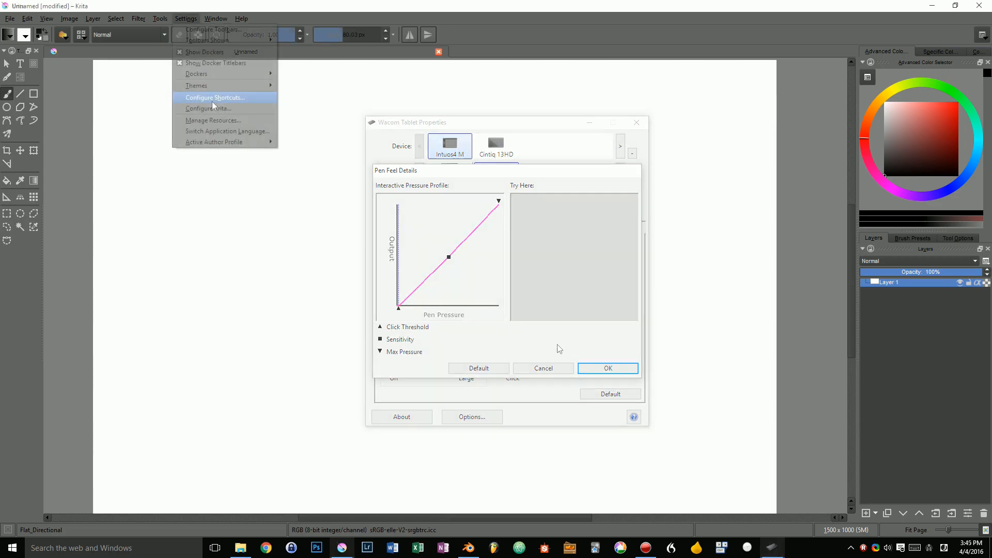
click(207, 109)
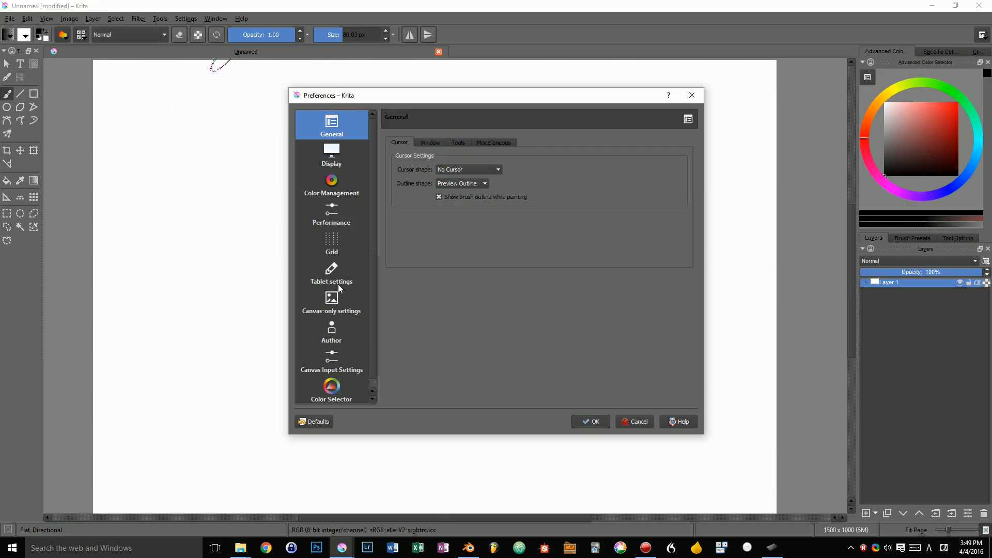
click(331, 272)
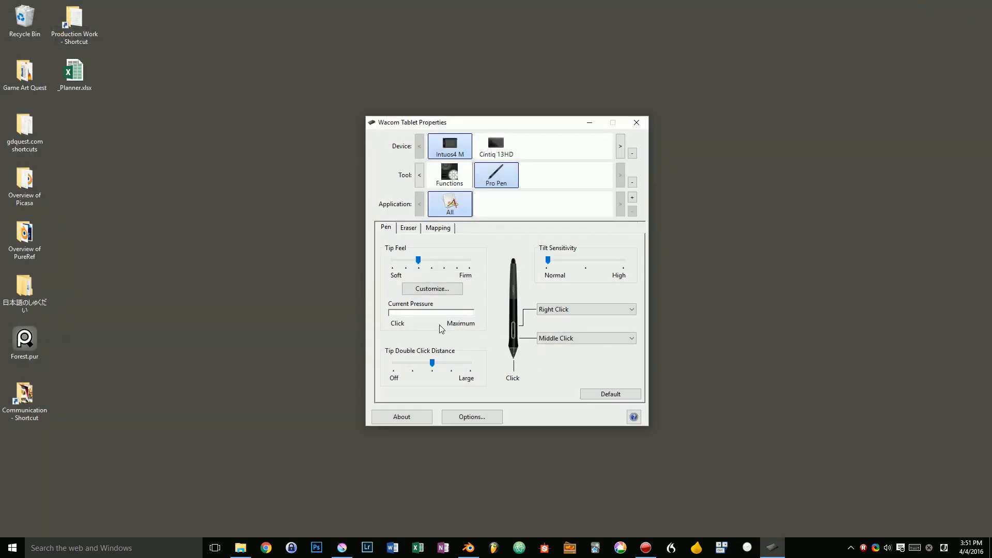
mouse_move(459, 335)
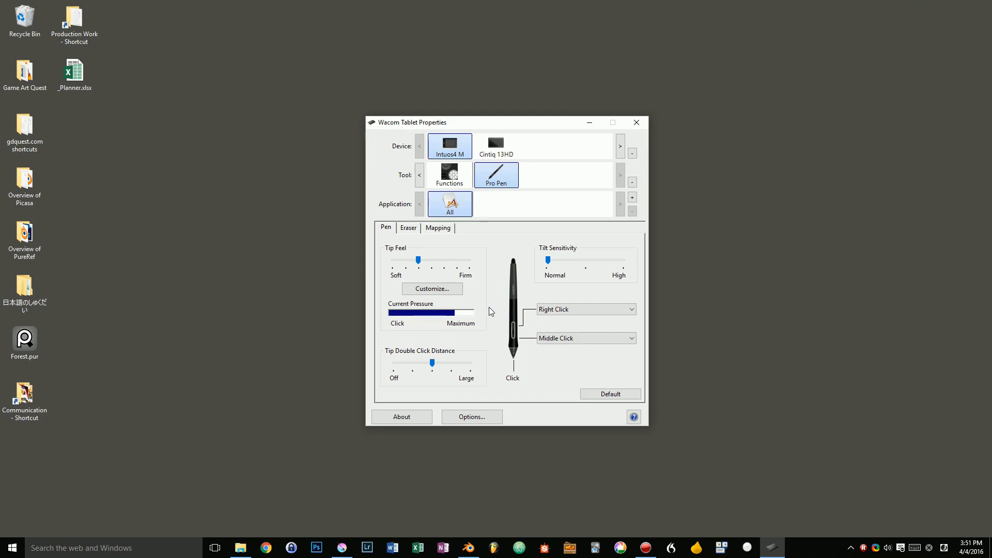
- Check the Current Pressure reading and keep the Tip Feel at its soft-side notch
drag(417, 261, 405, 260)
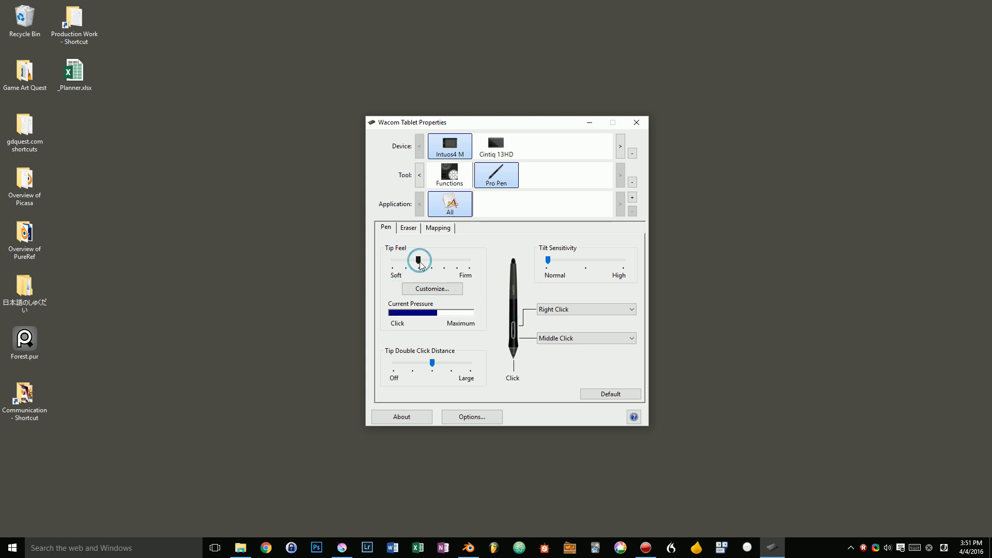
click(408, 227)
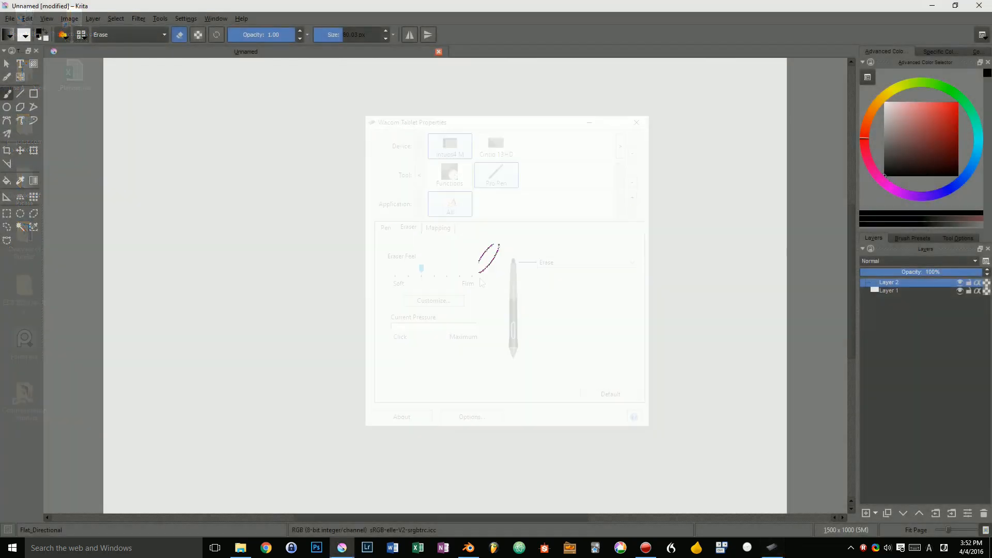
- Add a second layer in Krita and test black brush strokes with the eraser end
click(636, 122)
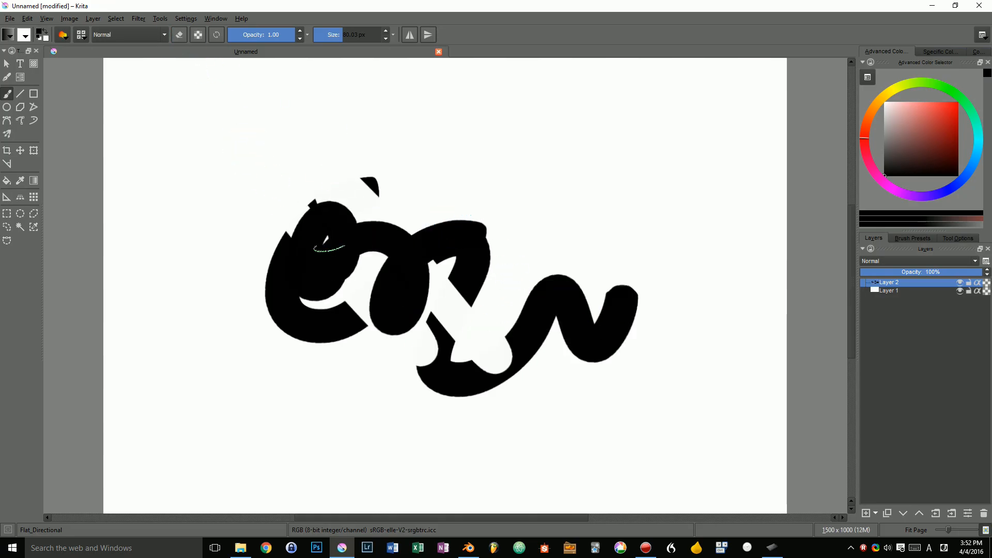
click(179, 34)
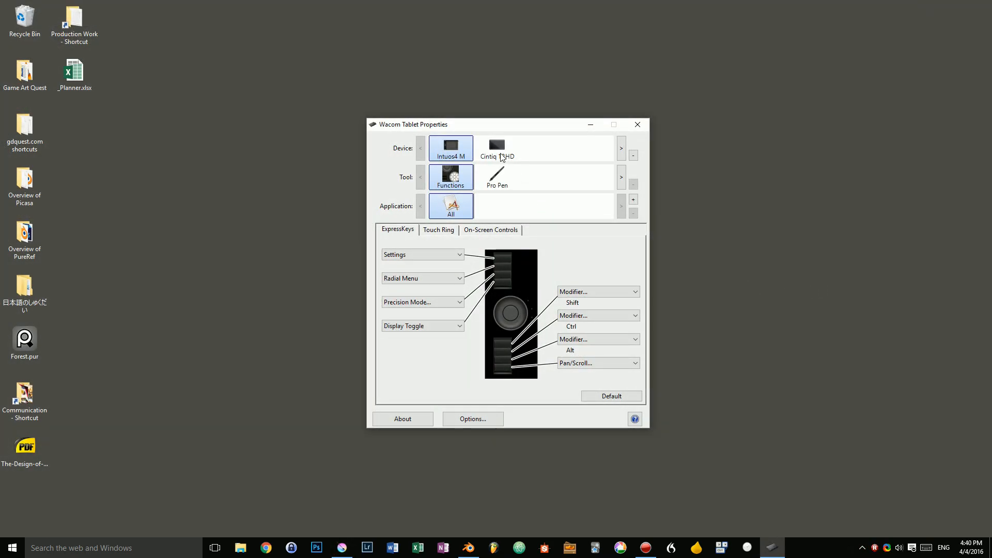
- Review the Cintiq 13HD and other devices' express keys, ending on the Intuos4 M Touch Ring functions including Rotate
click(497, 148)
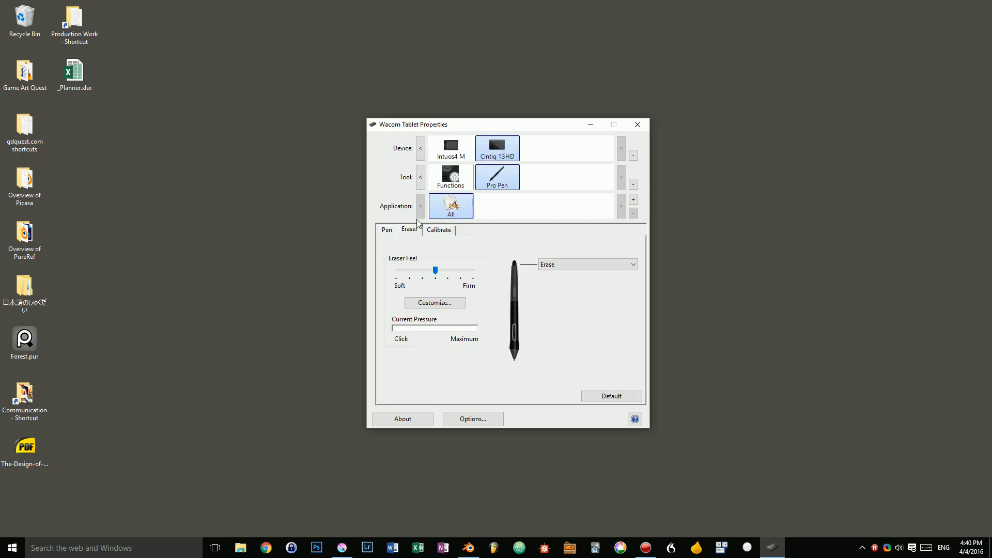
click(450, 177)
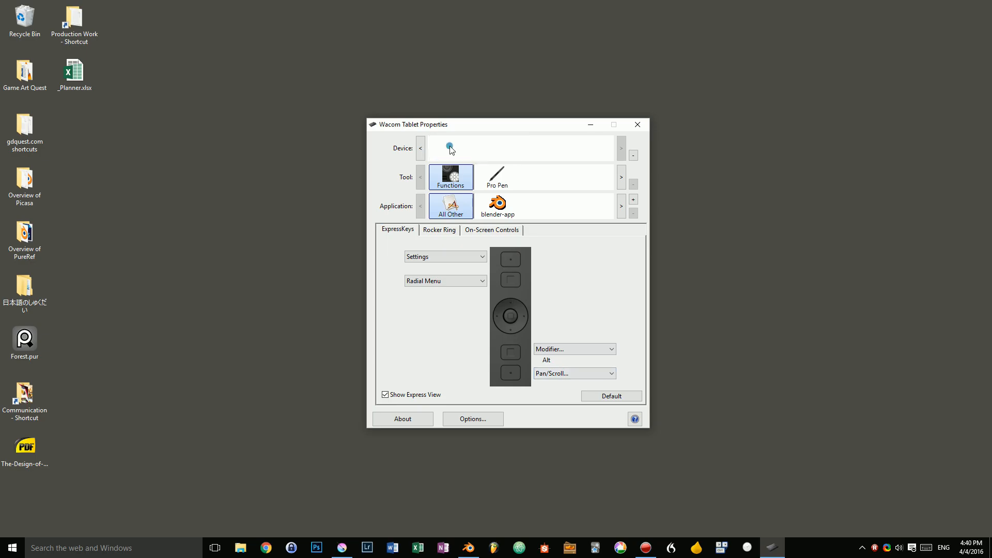
click(450, 147)
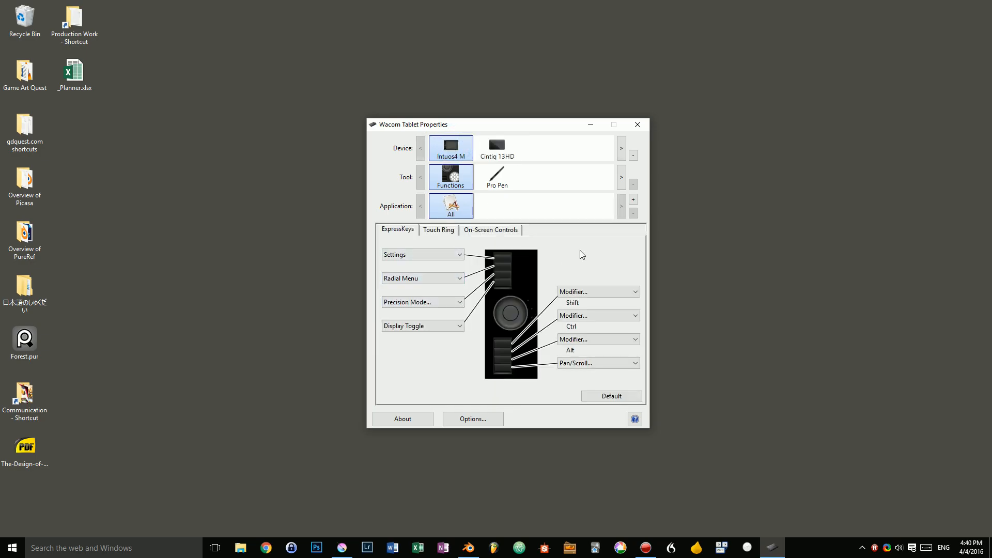
click(439, 229)
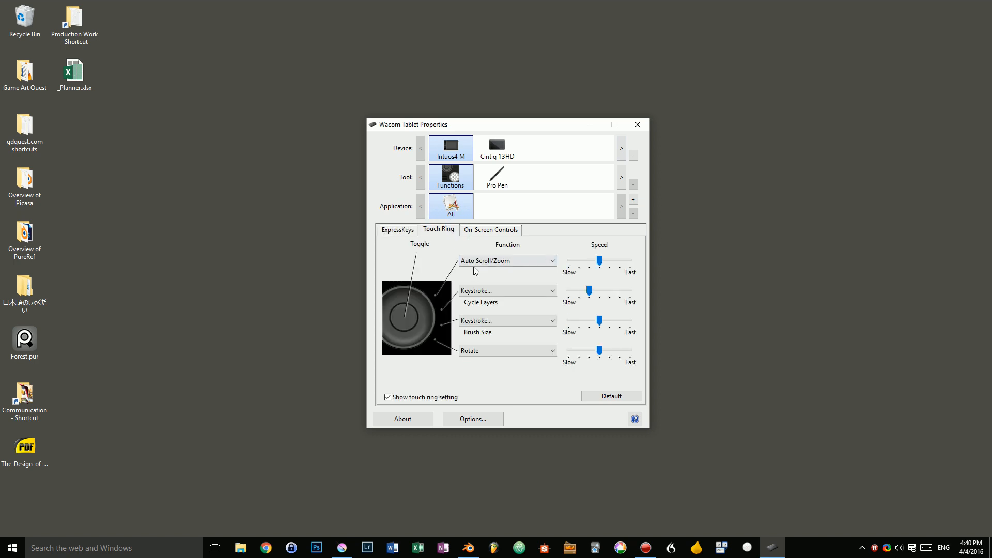
click(506, 350)
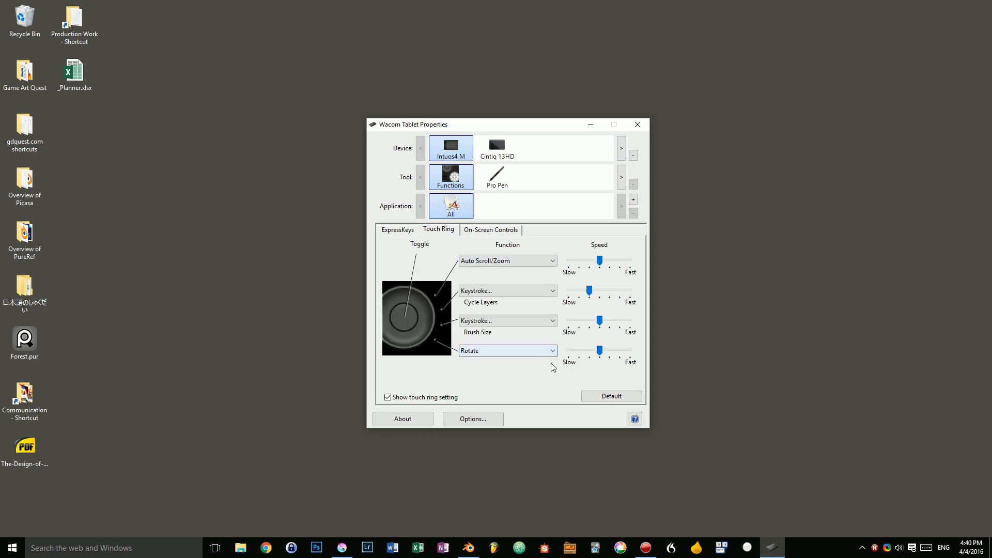